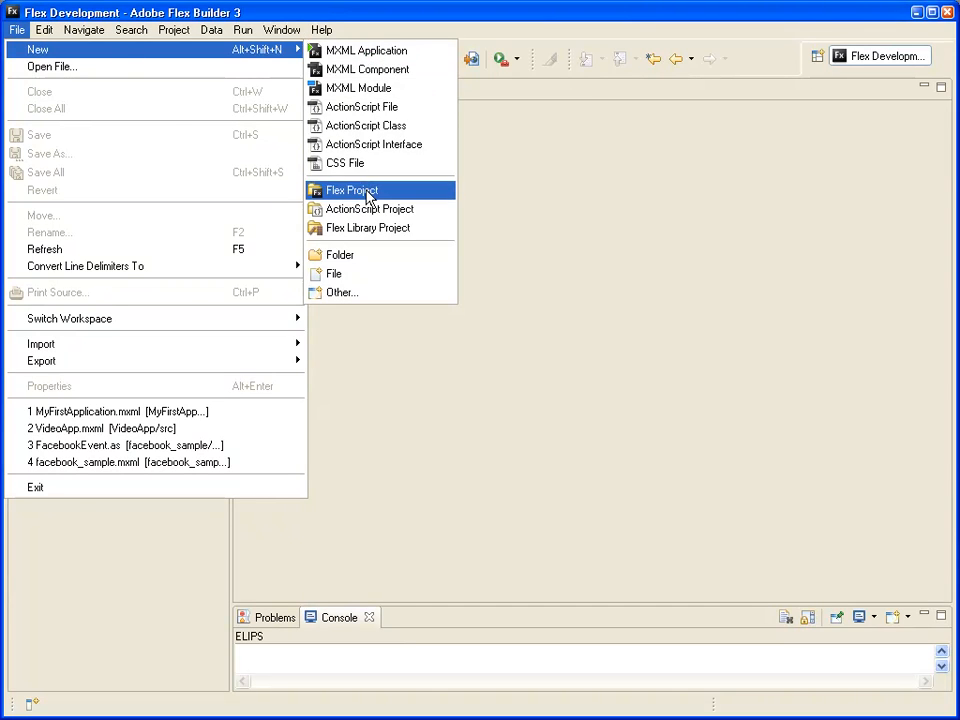
# Create a Flex project named hello_world_app, reviewing the library path before finishing.
pyautogui.click(352, 190)
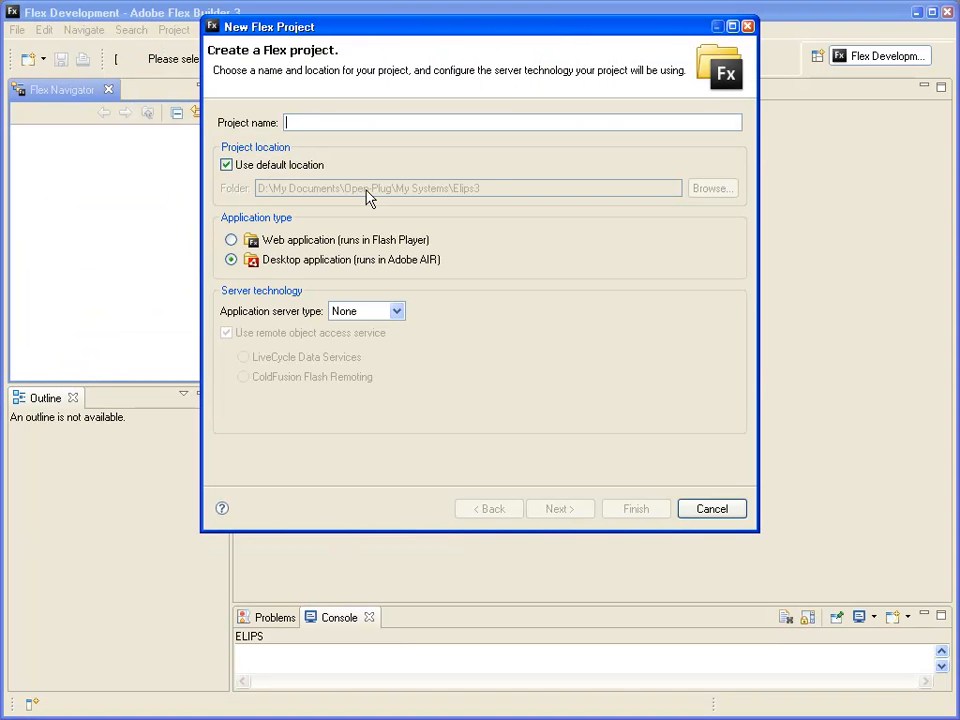
pyautogui.write('hello_world_app')
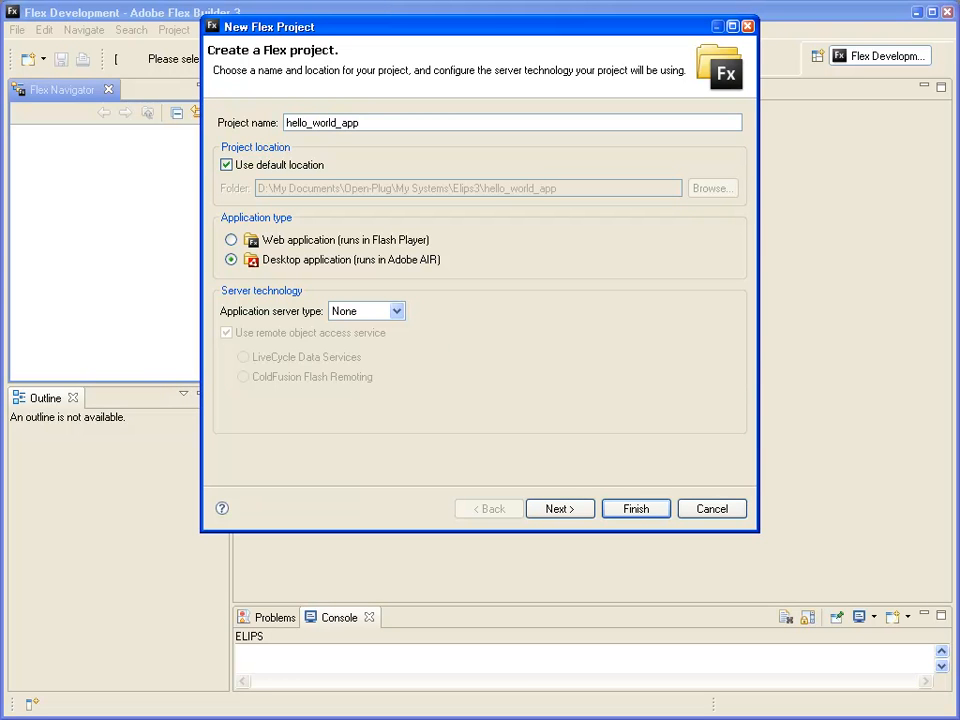
pyautogui.click(556, 508)
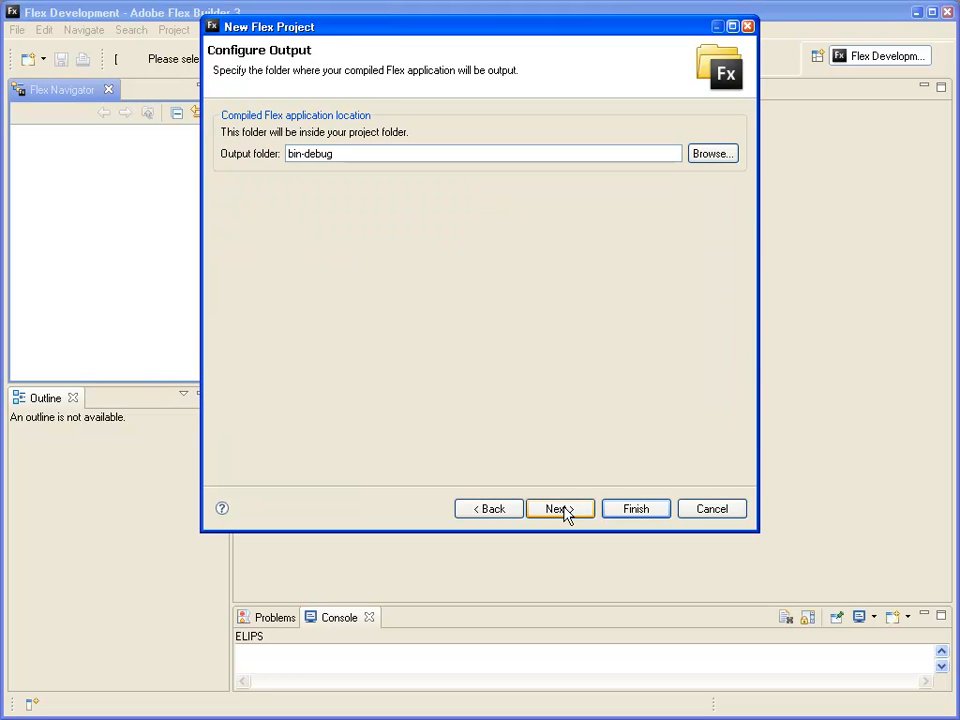
pyautogui.click(558, 508)
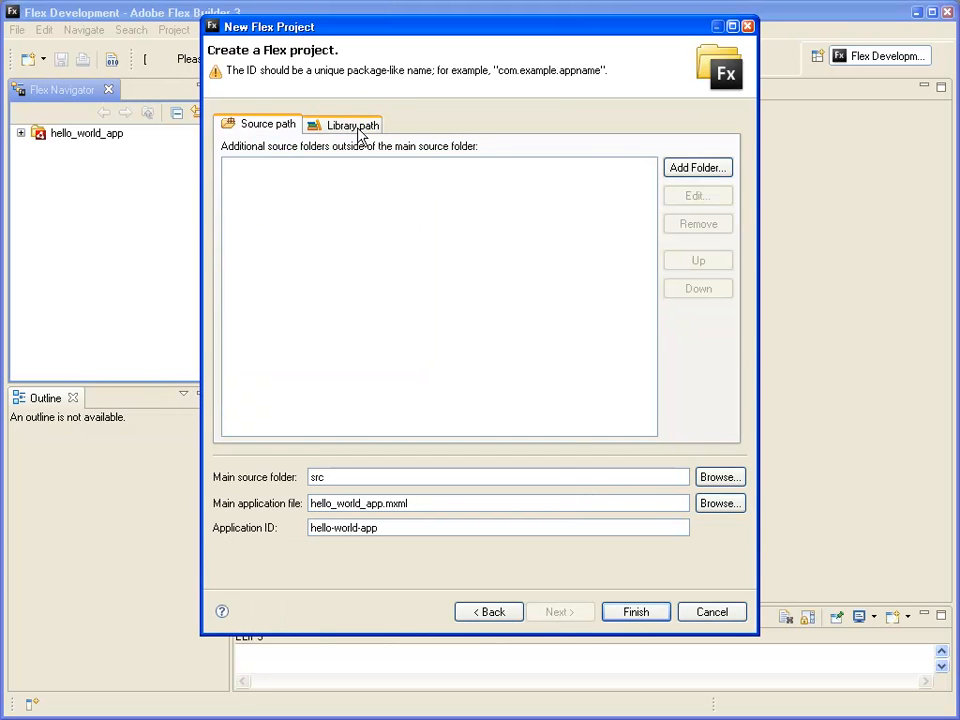
pyautogui.click(352, 124)
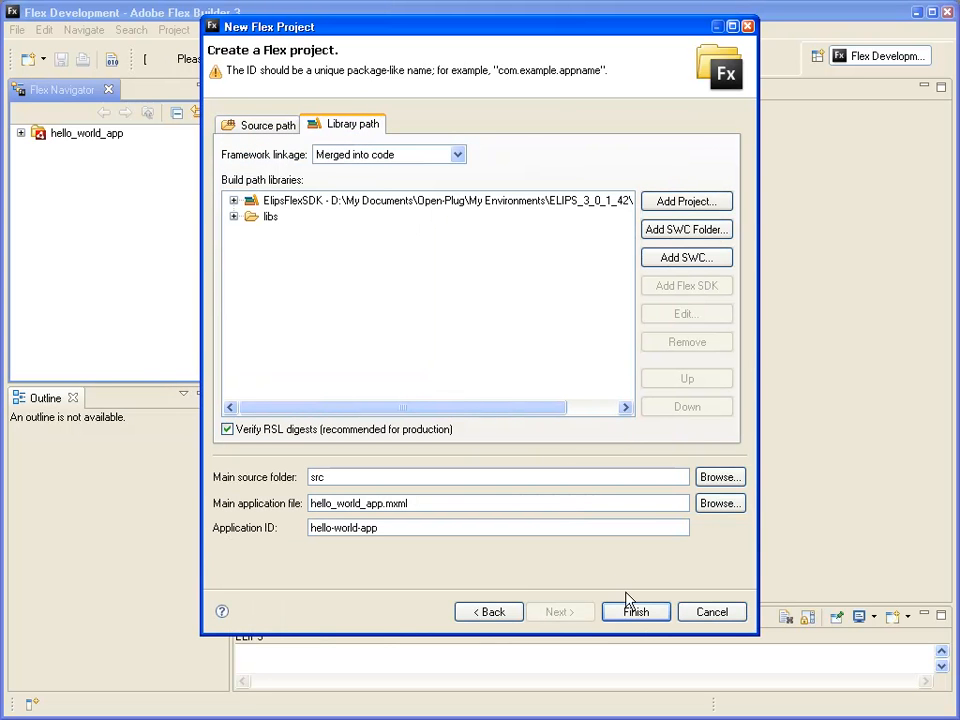
pyautogui.click(636, 612)
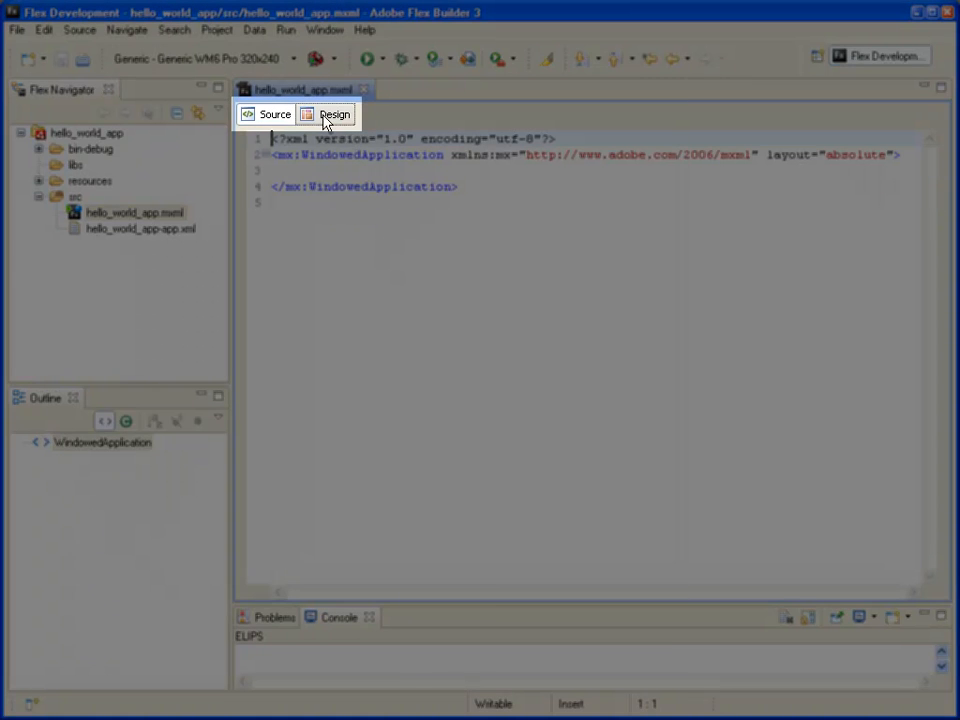
# In Design view set the application height to 320 and its backgroundColor to black.
pyautogui.click(334, 114)
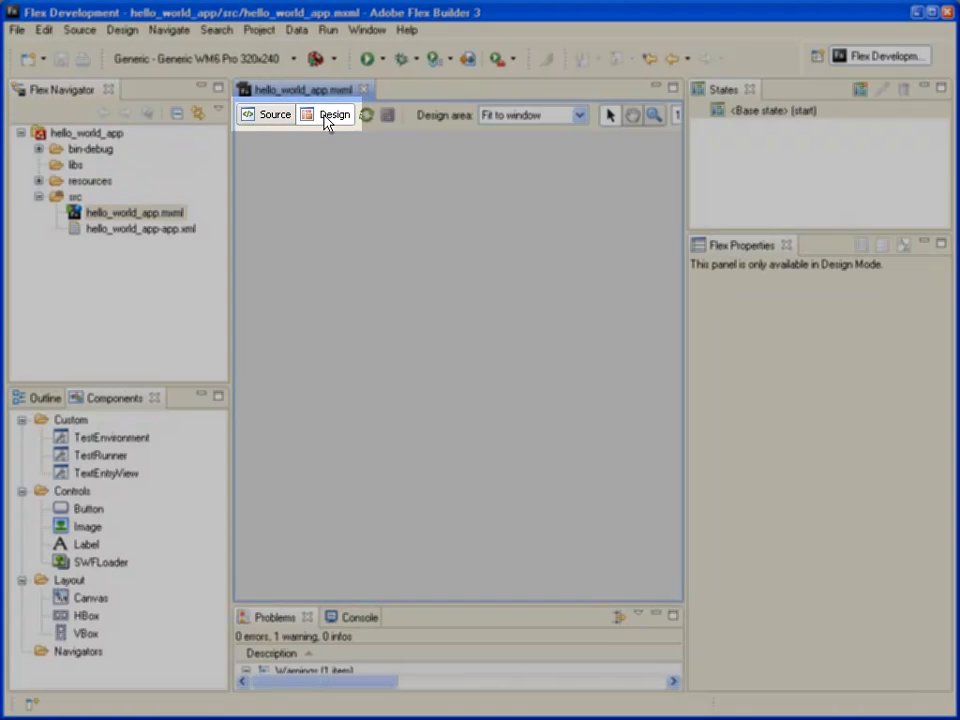
pyautogui.click(334, 114)
pyautogui.write('240')
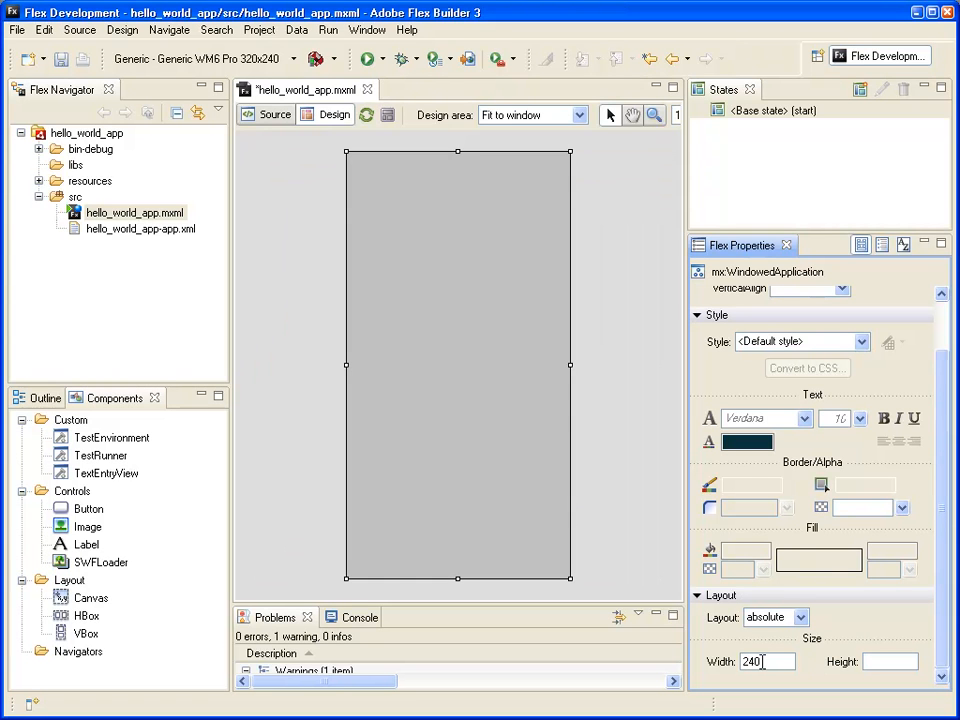
pyautogui.write('320')
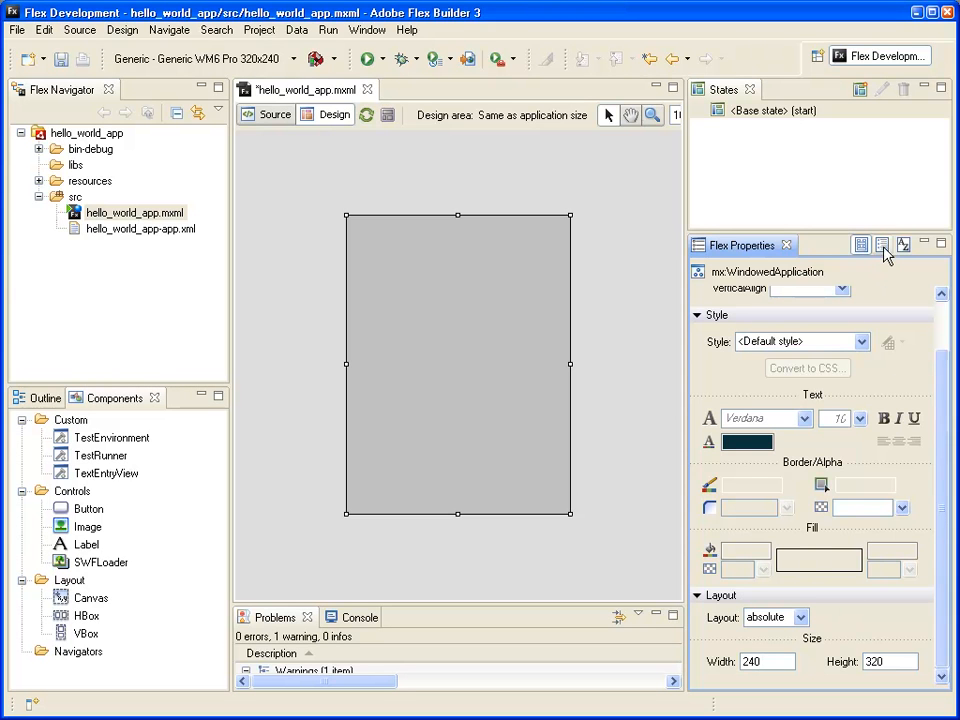
pyautogui.click(882, 244)
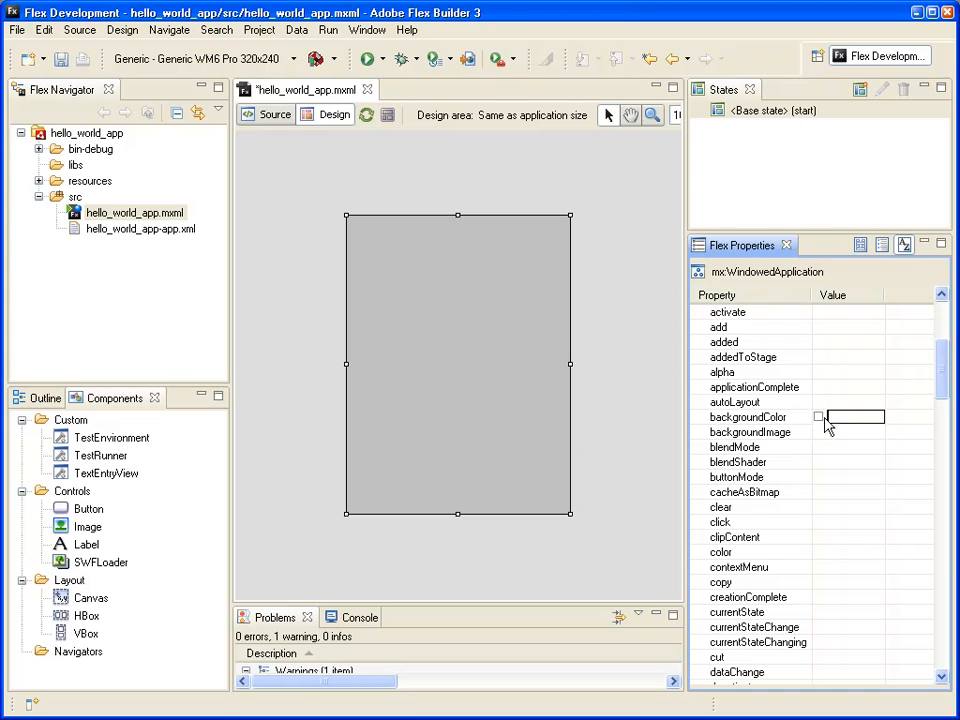
pyautogui.click(818, 416)
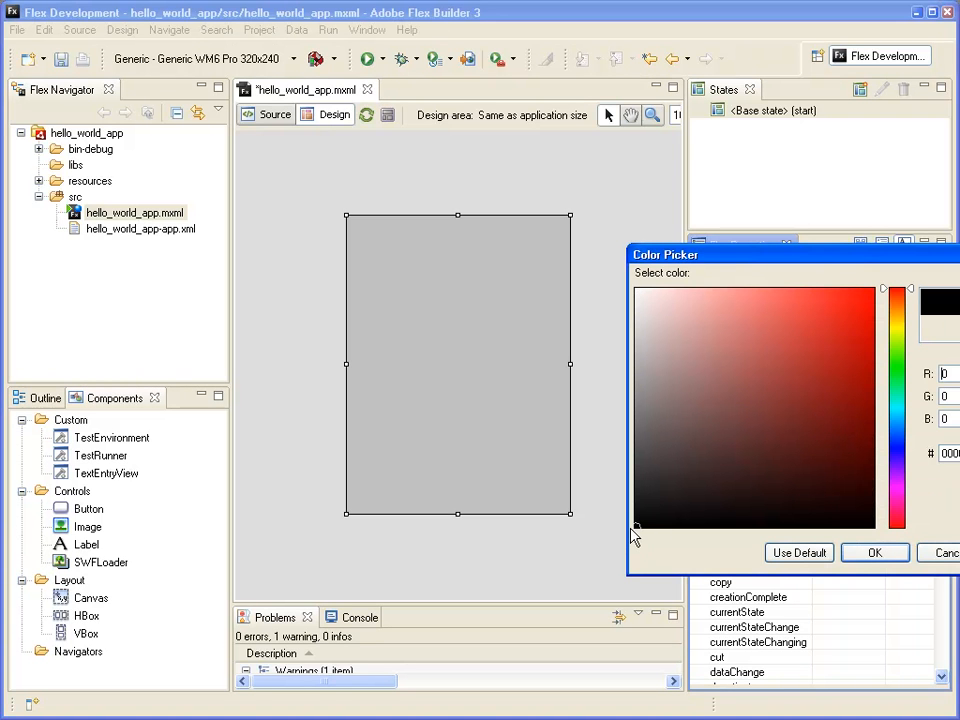
pyautogui.click(874, 552)
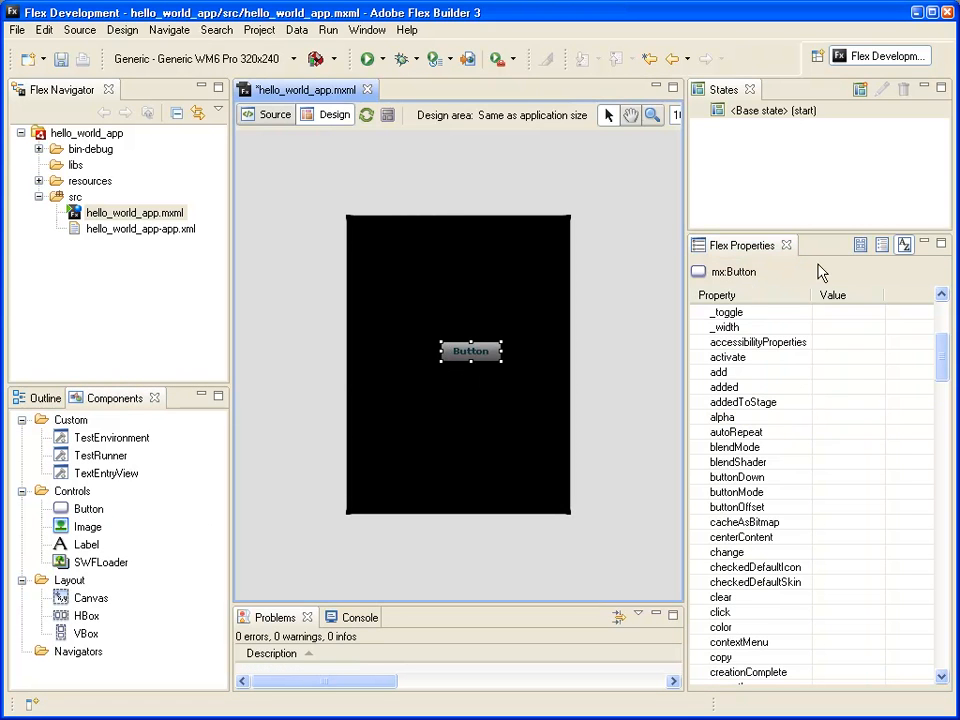
# Label the button 'Hello World' and size the image 240 by 120, then return to Source view.
pyautogui.click(880, 244)
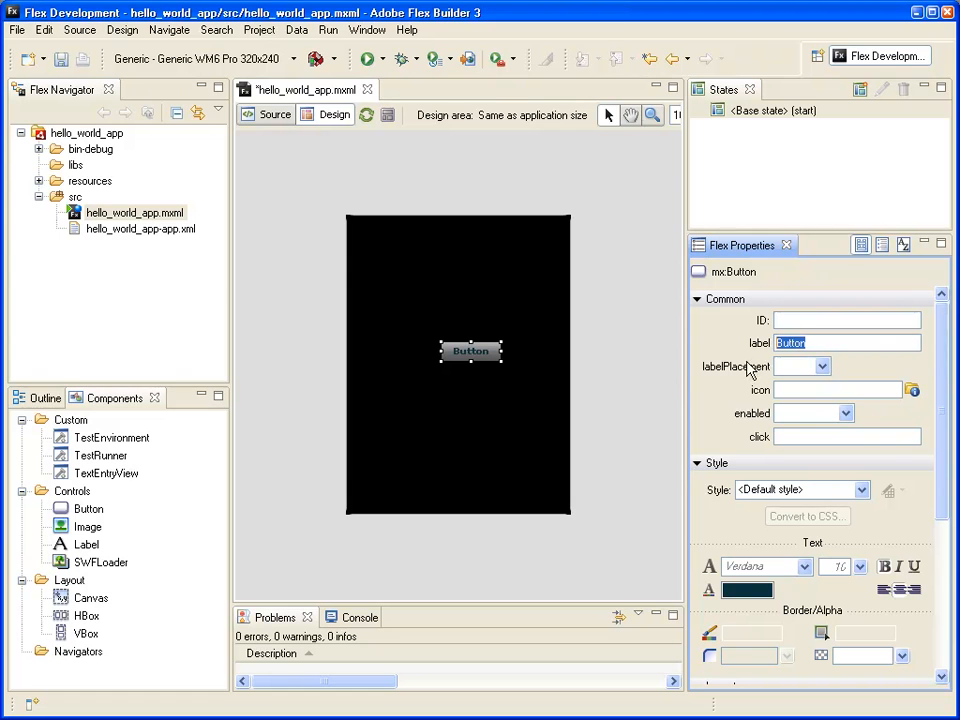
pyautogui.write('Hello')
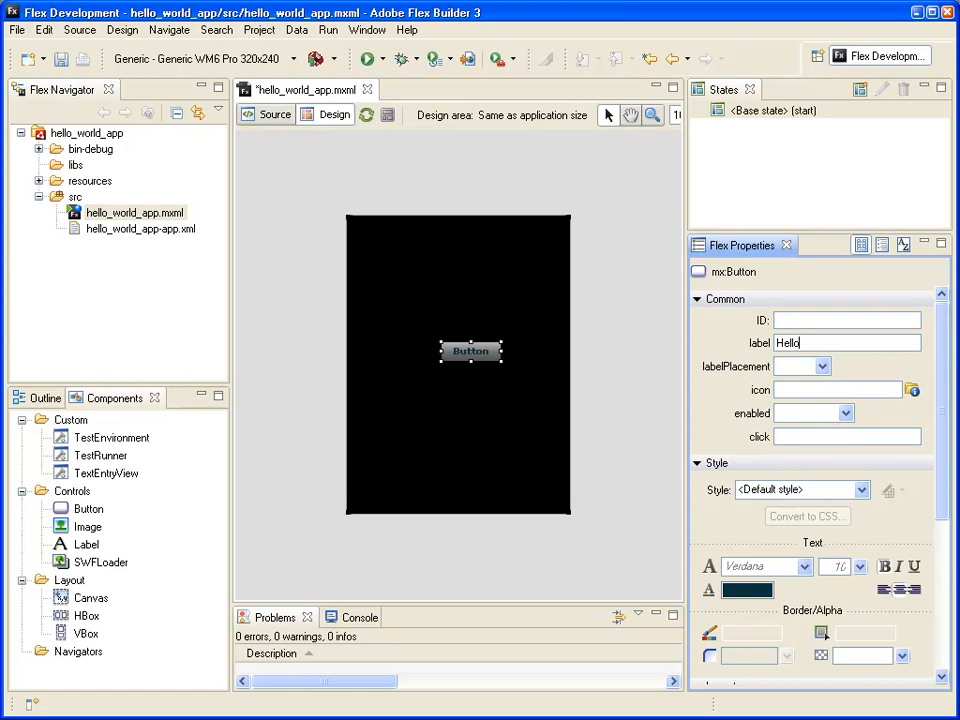
pyautogui.write('World')
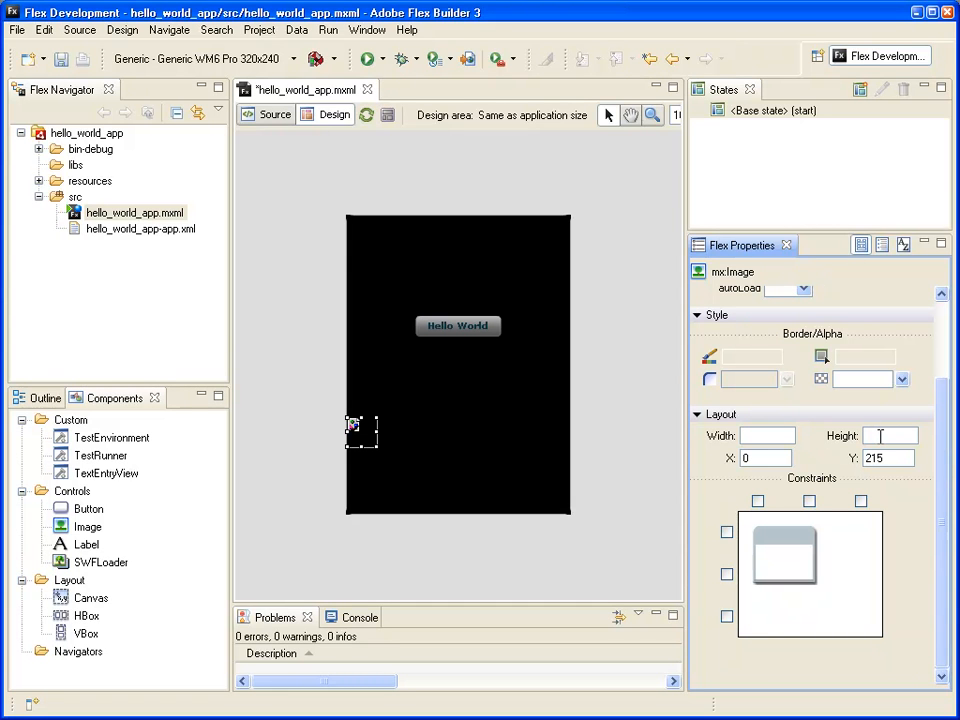
pyautogui.write('120')
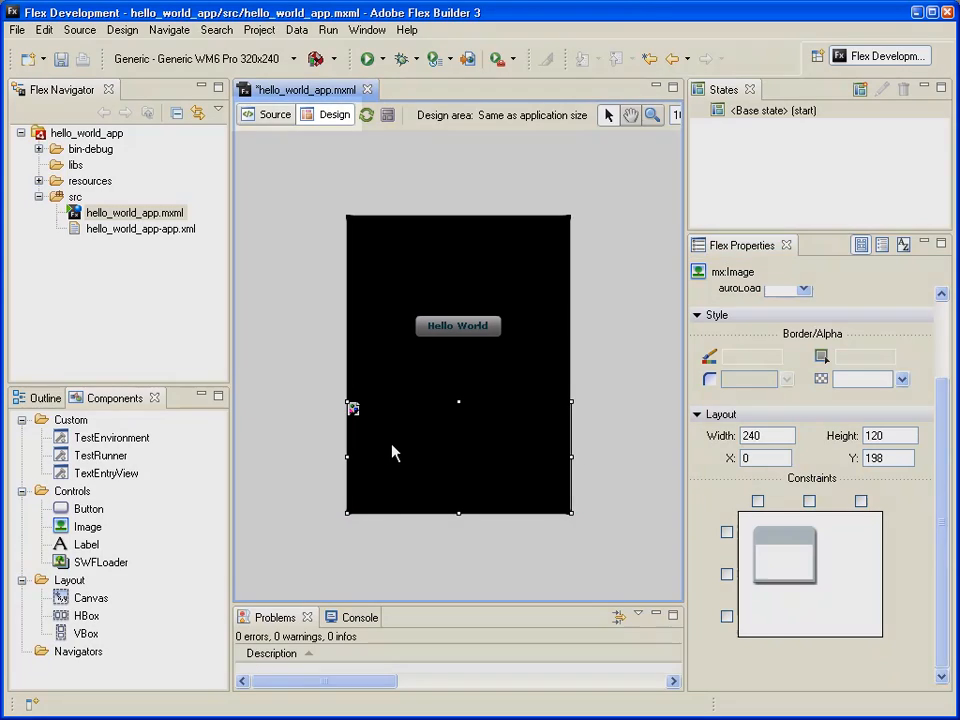
pyautogui.click(268, 114)
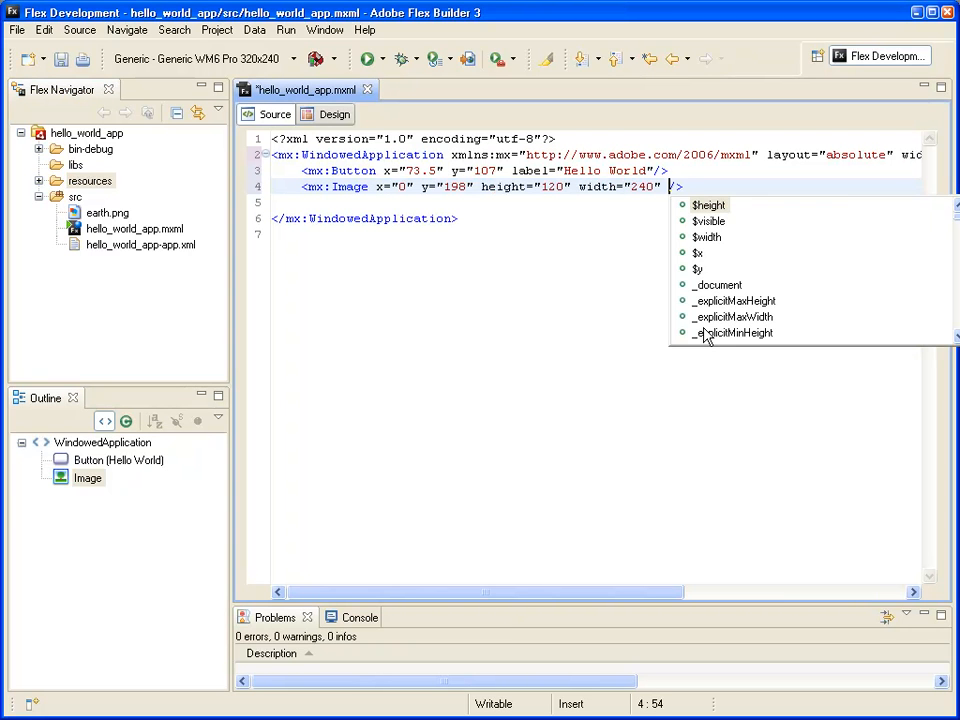
# Give the mx:Image source earth.png, id img and an alpha attribute, then start a new tag.
pyautogui.write('source="')
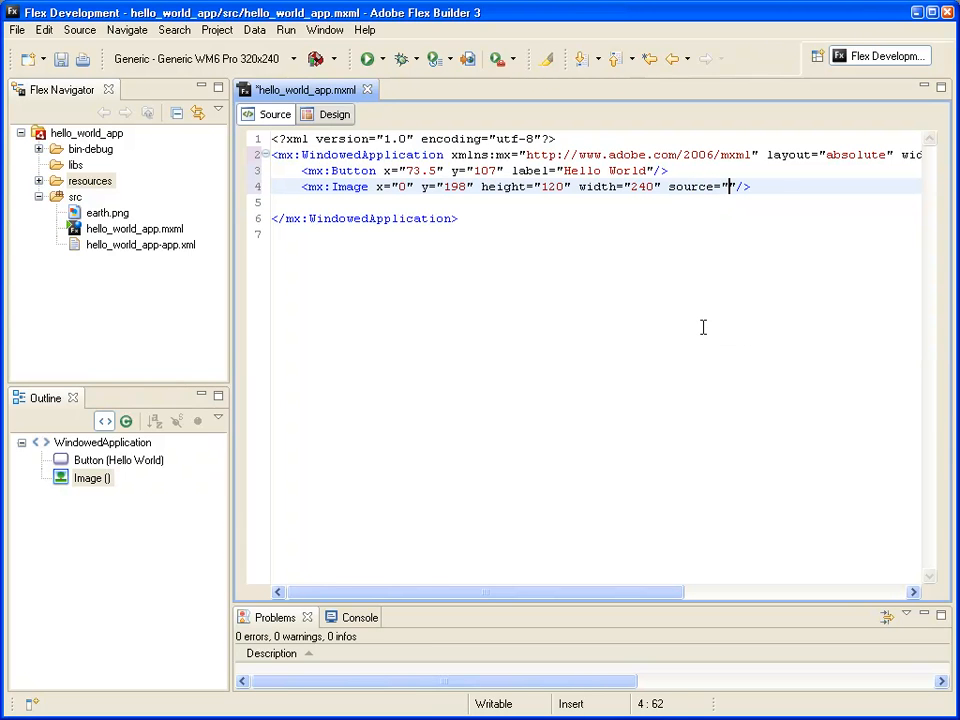
pyautogui.write('earth')
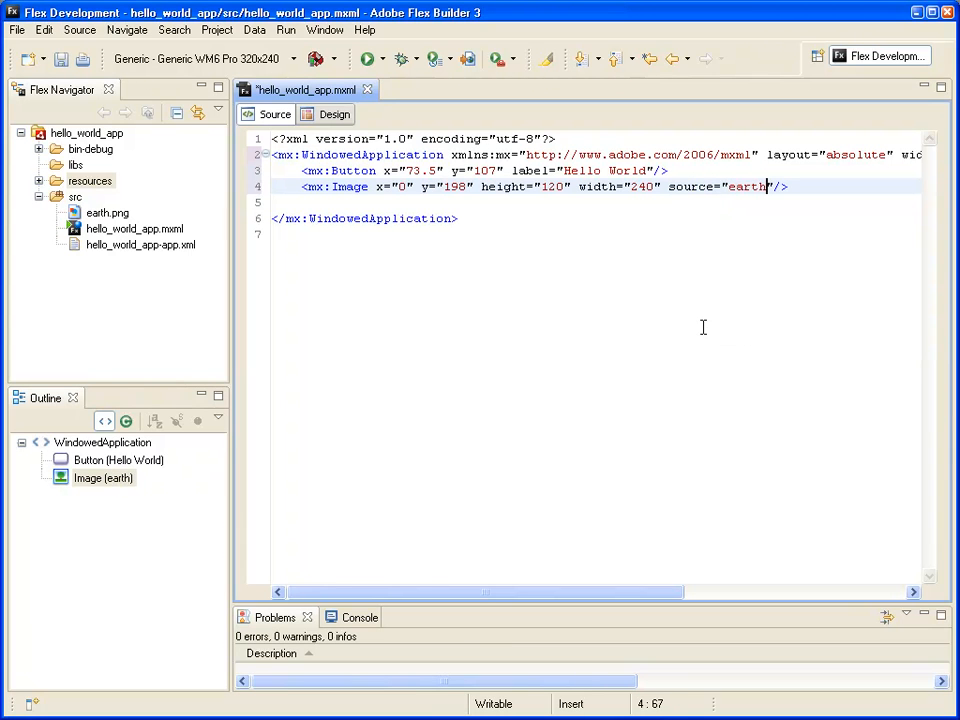
pyautogui.write('.png')
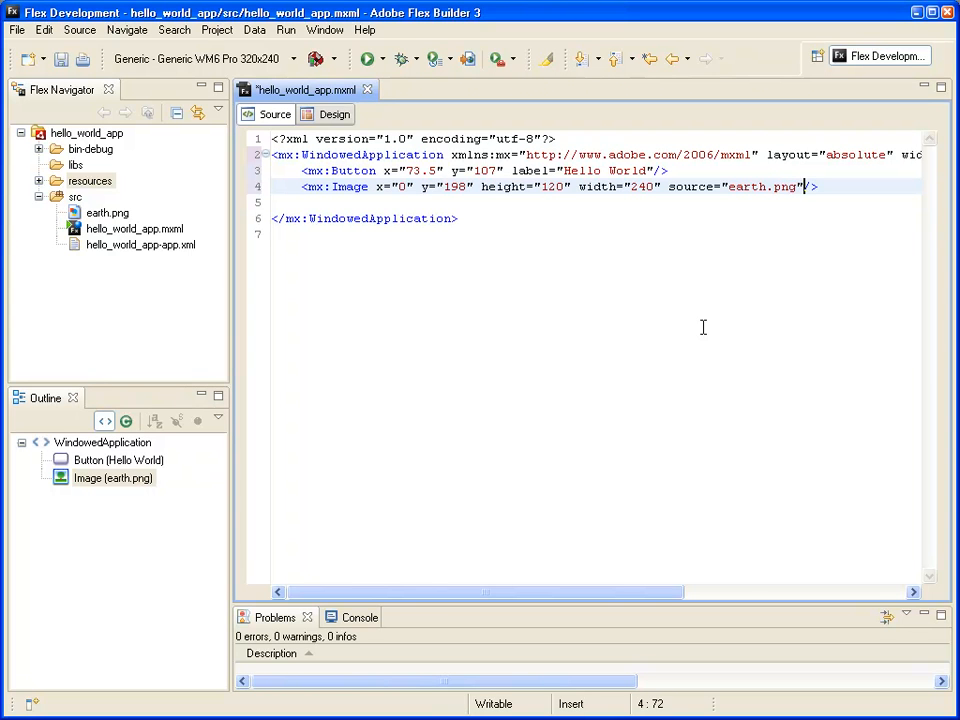
pyautogui.write('id="')
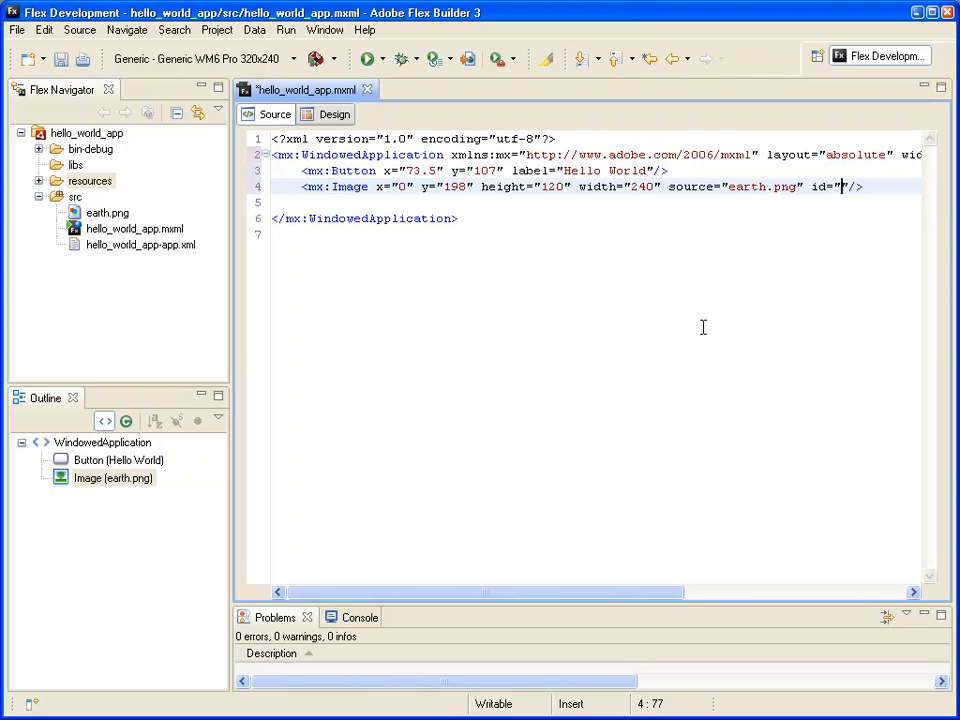
pyautogui.write('img')
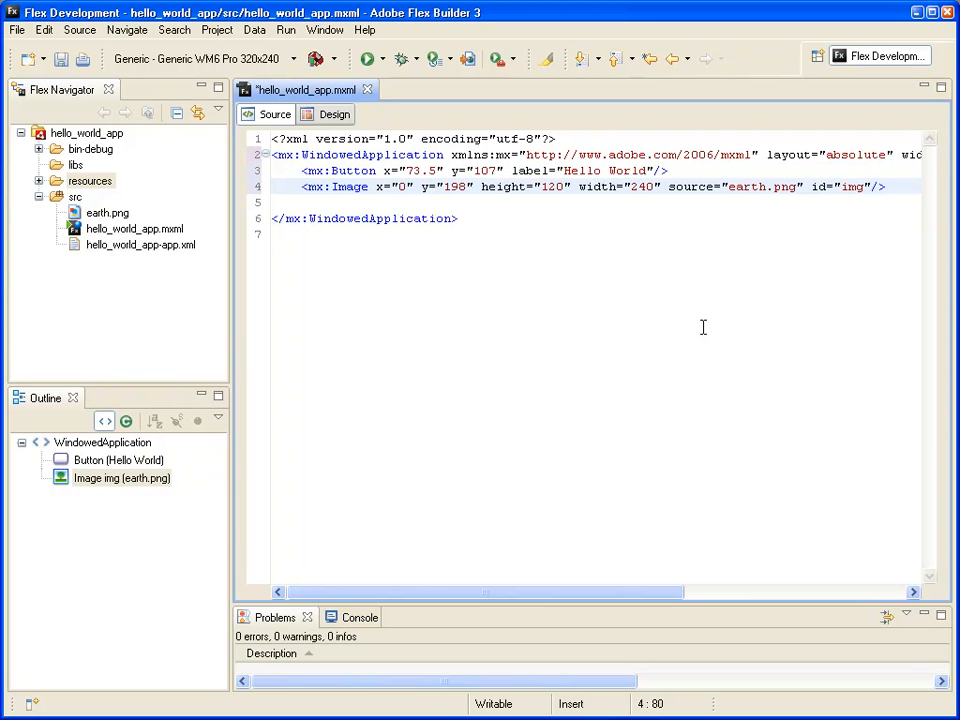
pyautogui.write('" "')
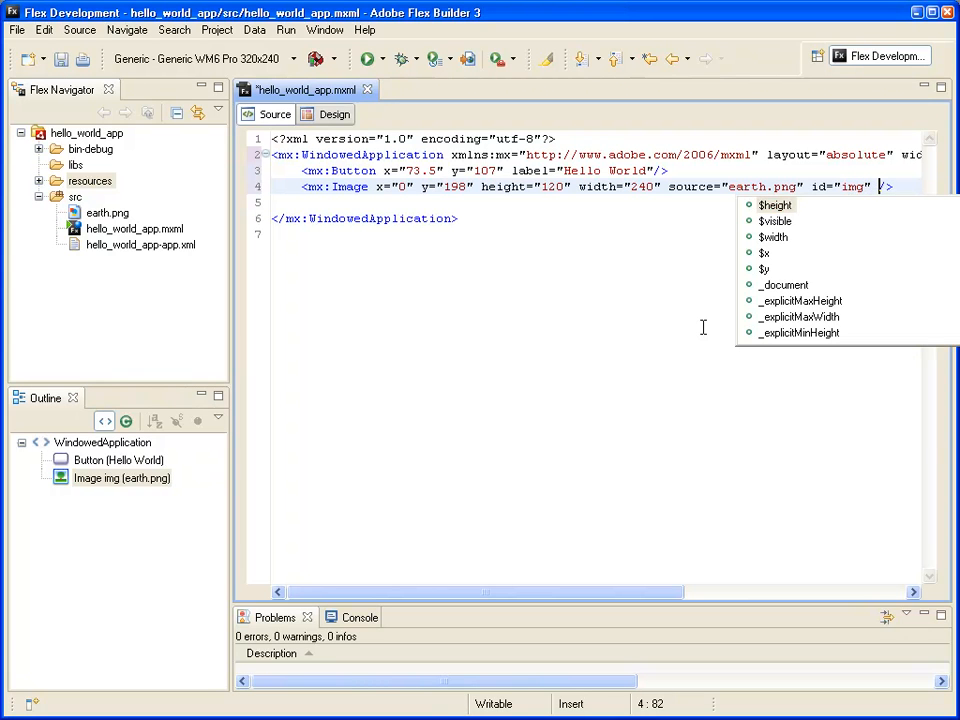
pyautogui.write('alpha="')
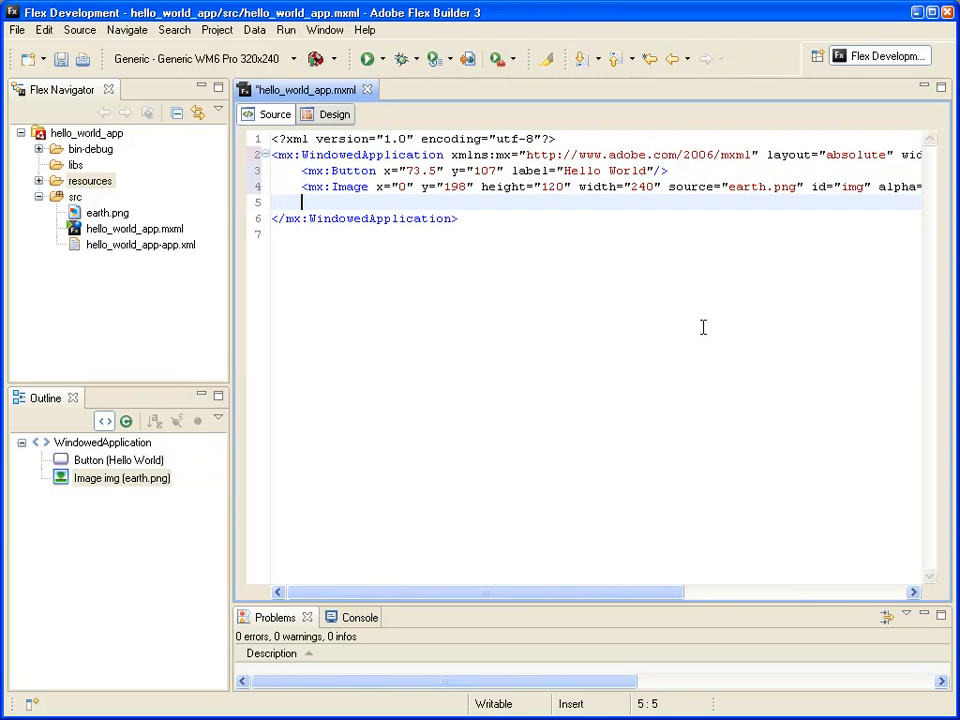
pyautogui.write('<mx:Fade')
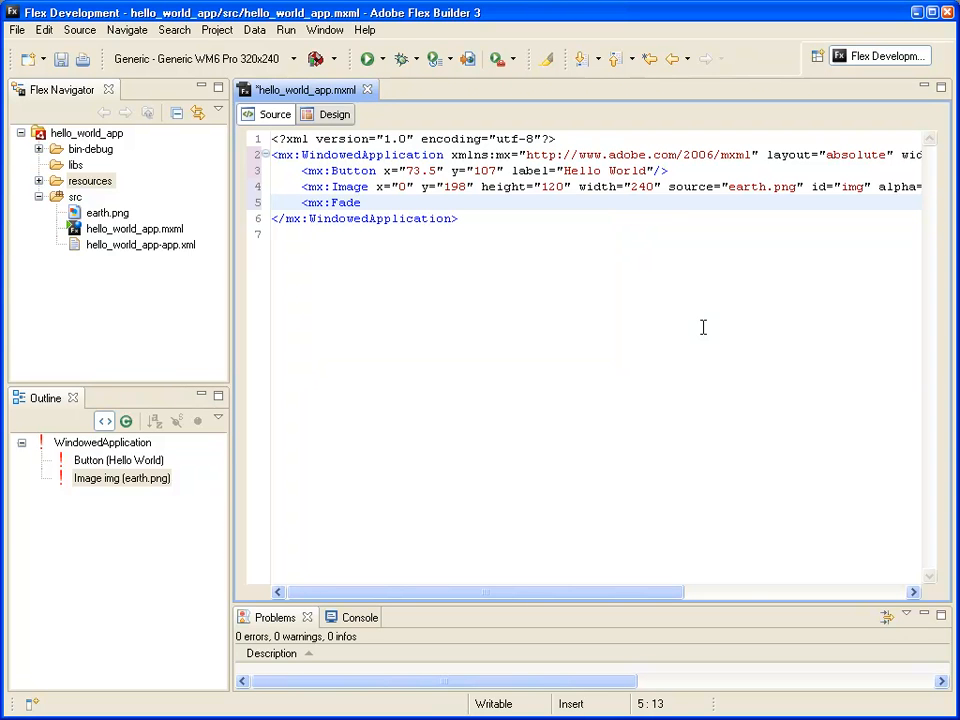
# Write the mx:Fade tag with id fadeIn, duration 1000, alphaFrom 0.0 and alphaTo 1.0.
pyautogui.write('" "')
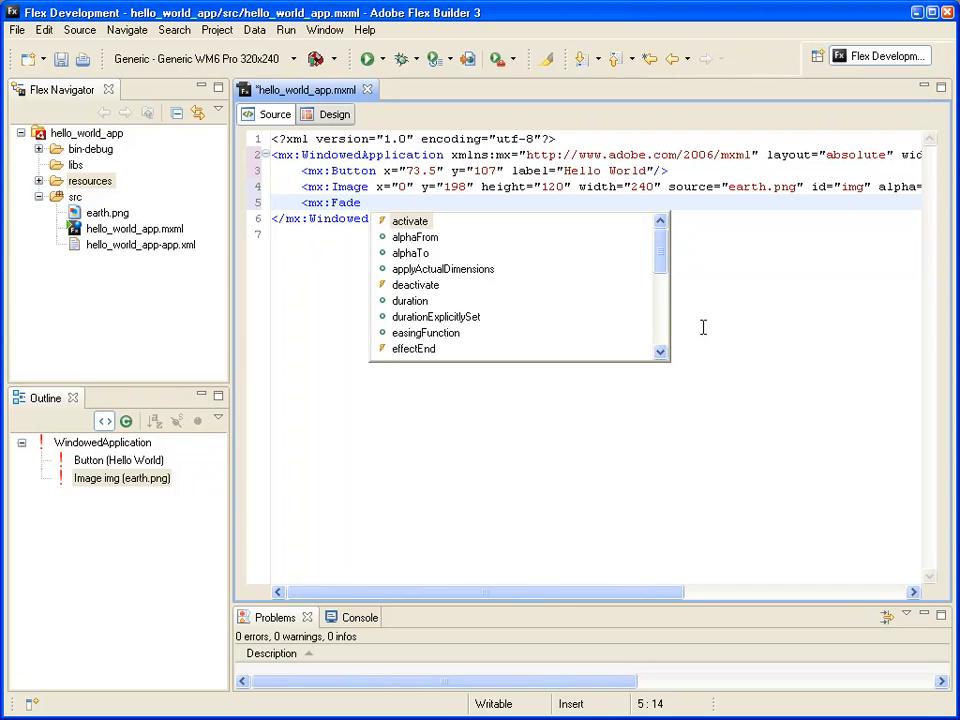
pyautogui.write('id="fa"')
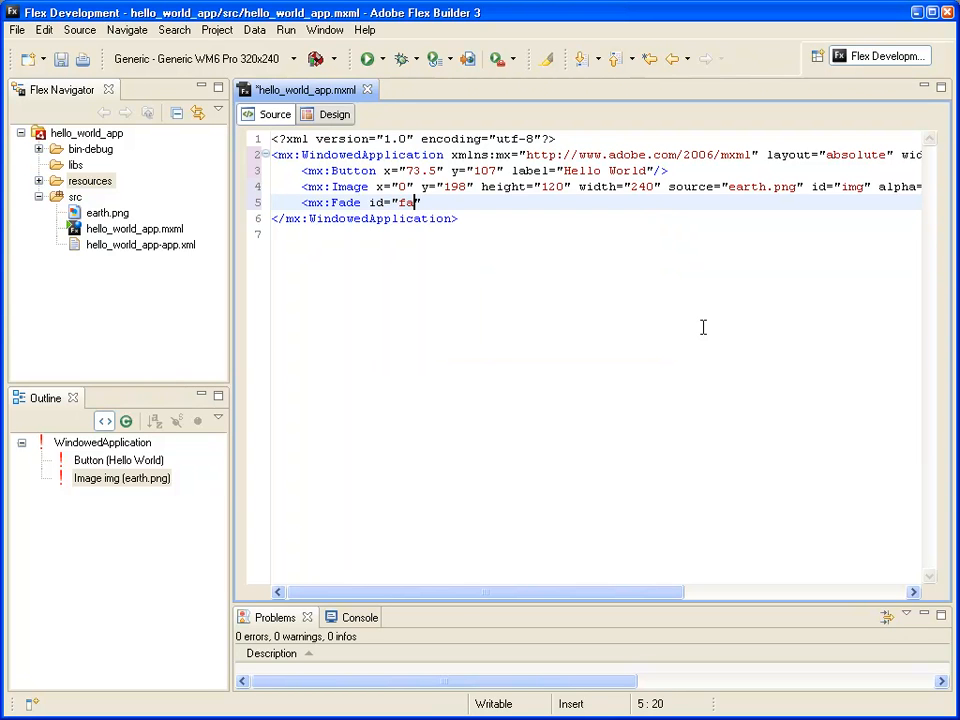
pyautogui.write('deIn')
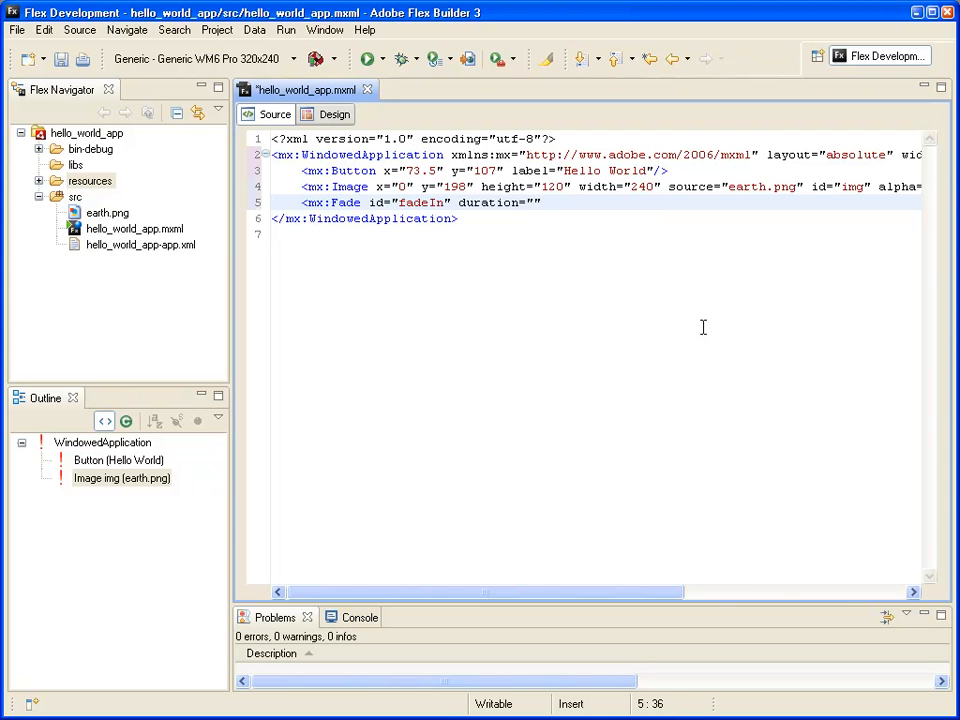
pyautogui.write('1000')
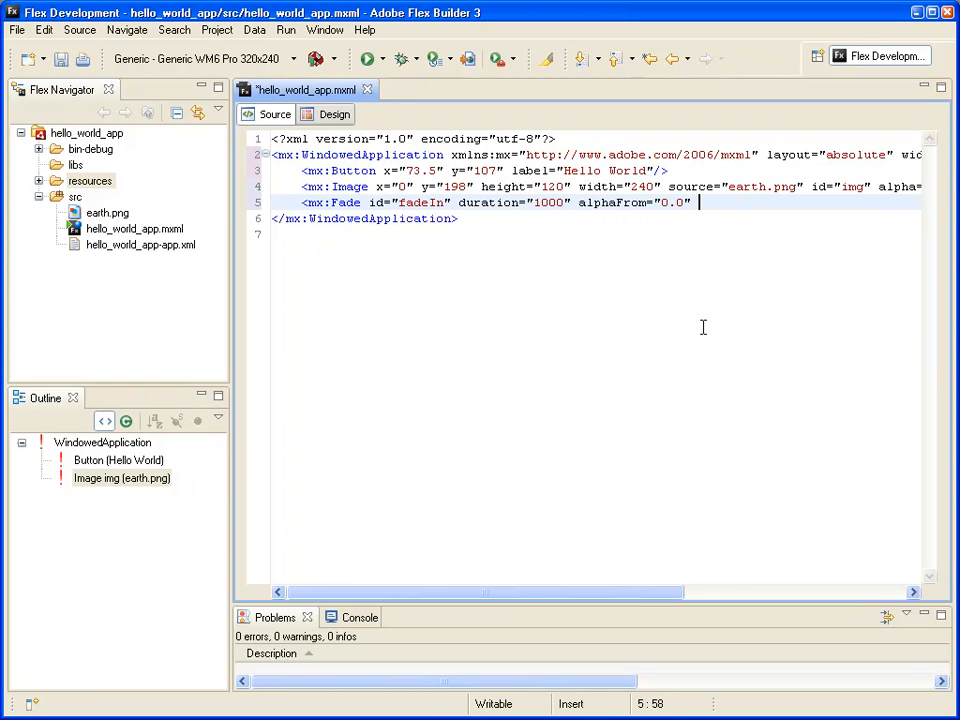
pyautogui.write('alphaTo=""')
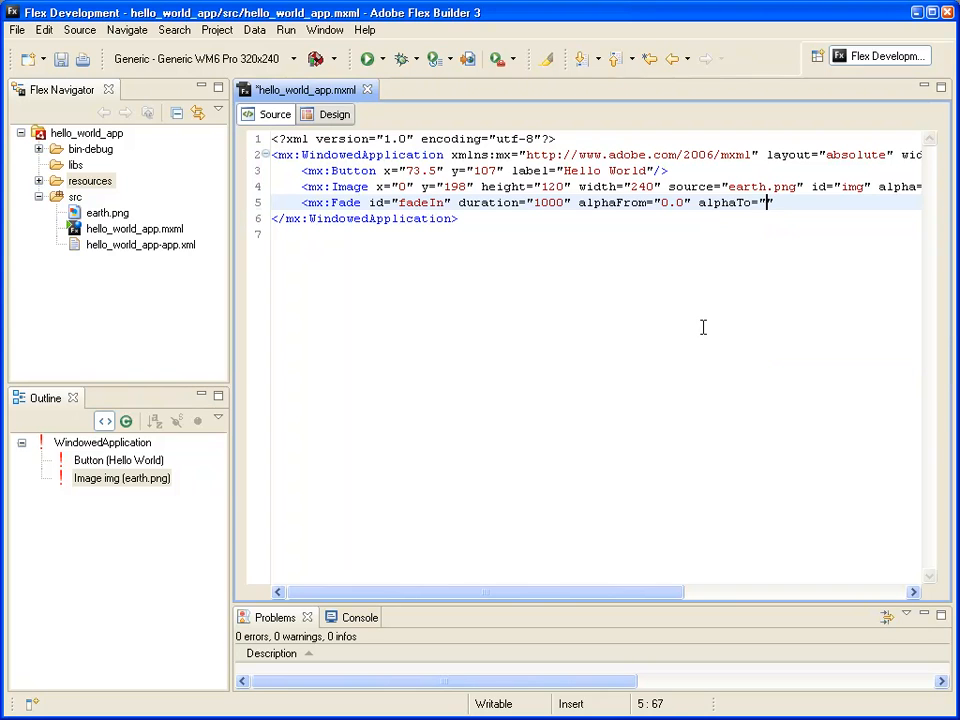
pyautogui.write('1.0')
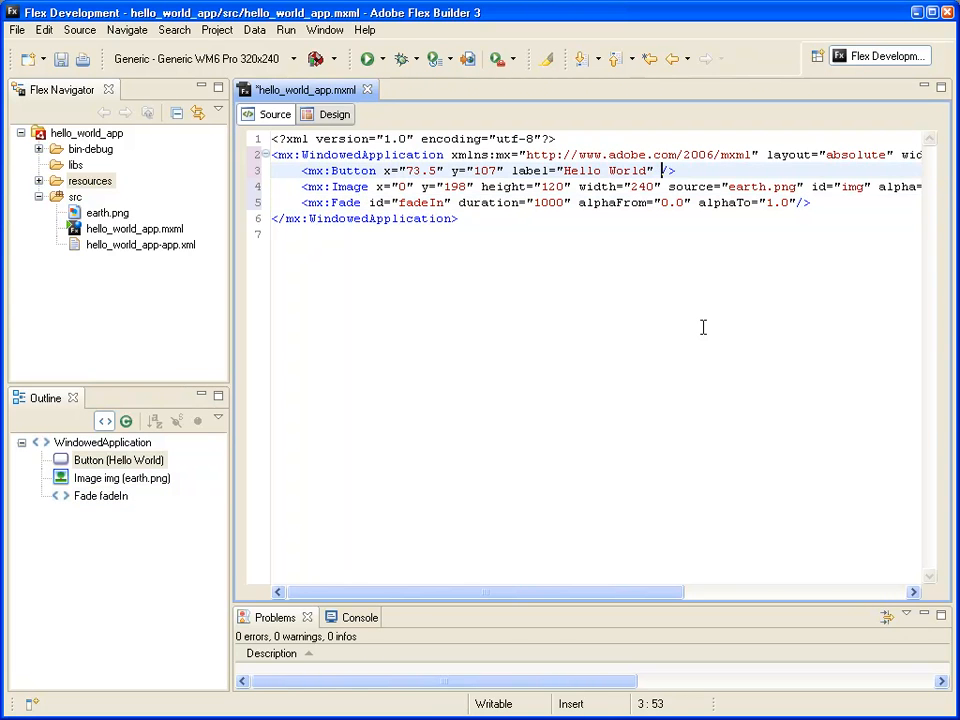
# Add click="fadeIn.play([img])" to the Hello World button via the click code hint.
pyautogui.write('cl')
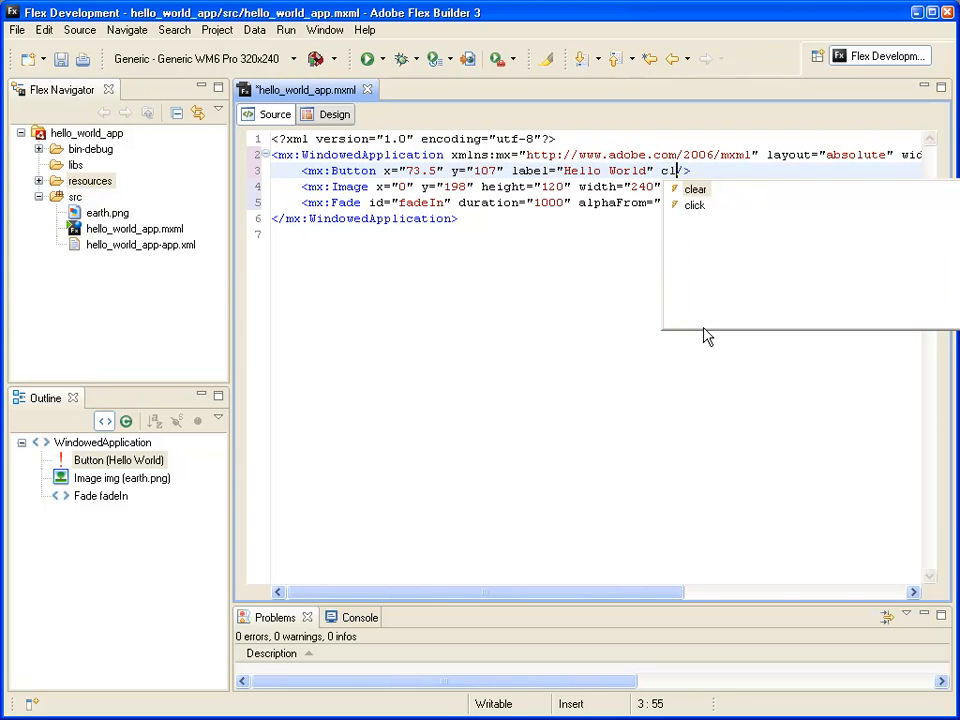
pyautogui.click(696, 204)
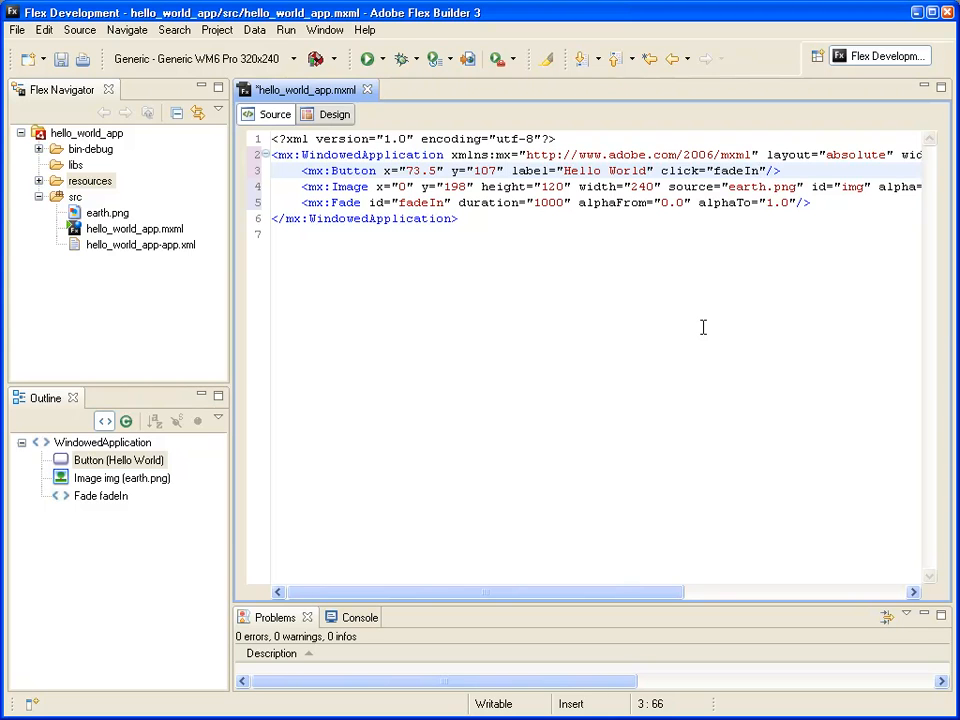
pyautogui.write('.play(')
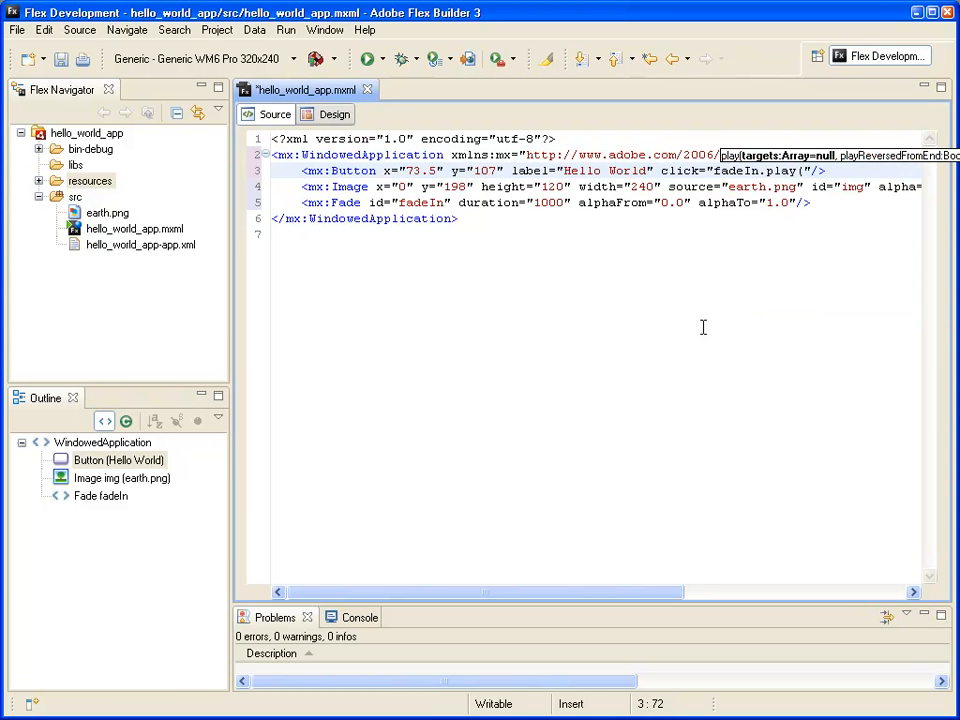
pyautogui.write('[img])')
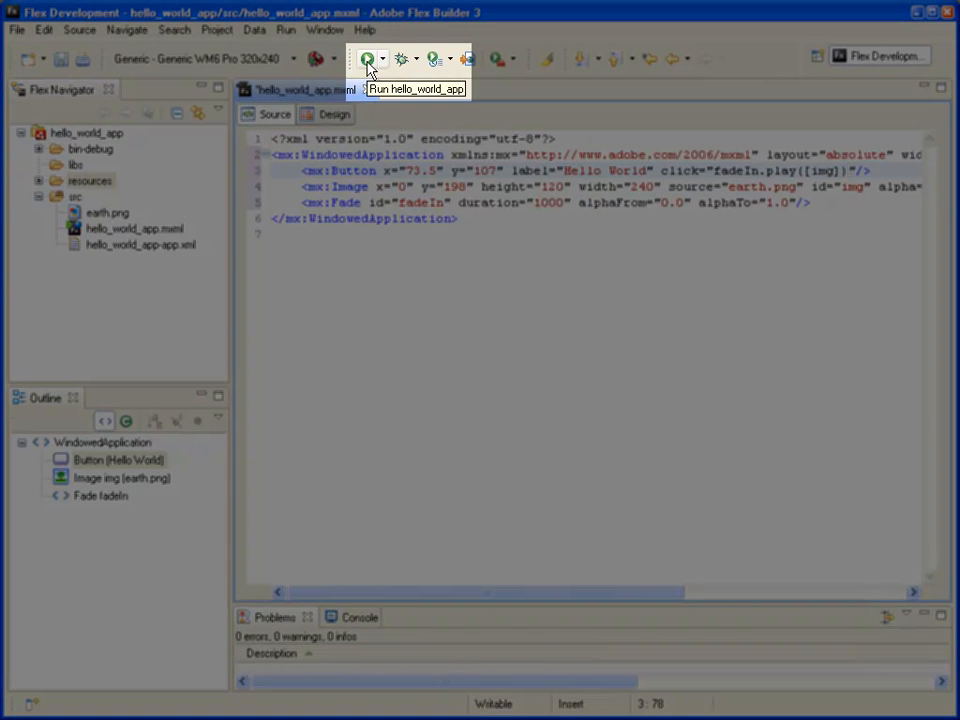
# Run hello_world_app in the device simulator, press Hello World to fade in the earth, then close it.
pyautogui.click(368, 58)
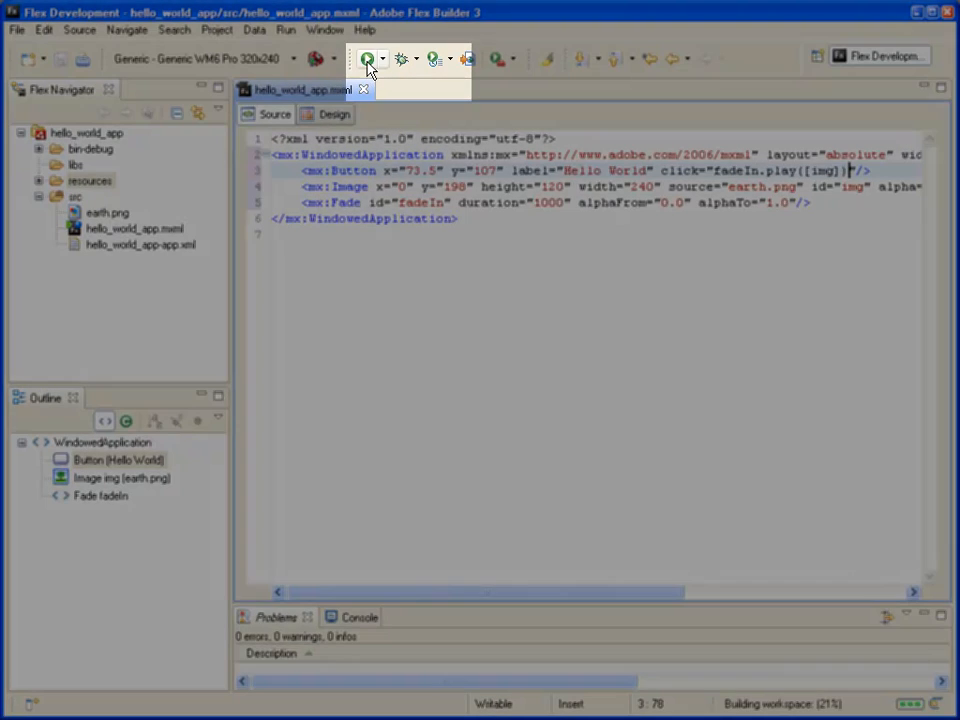
pyautogui.click(368, 58)
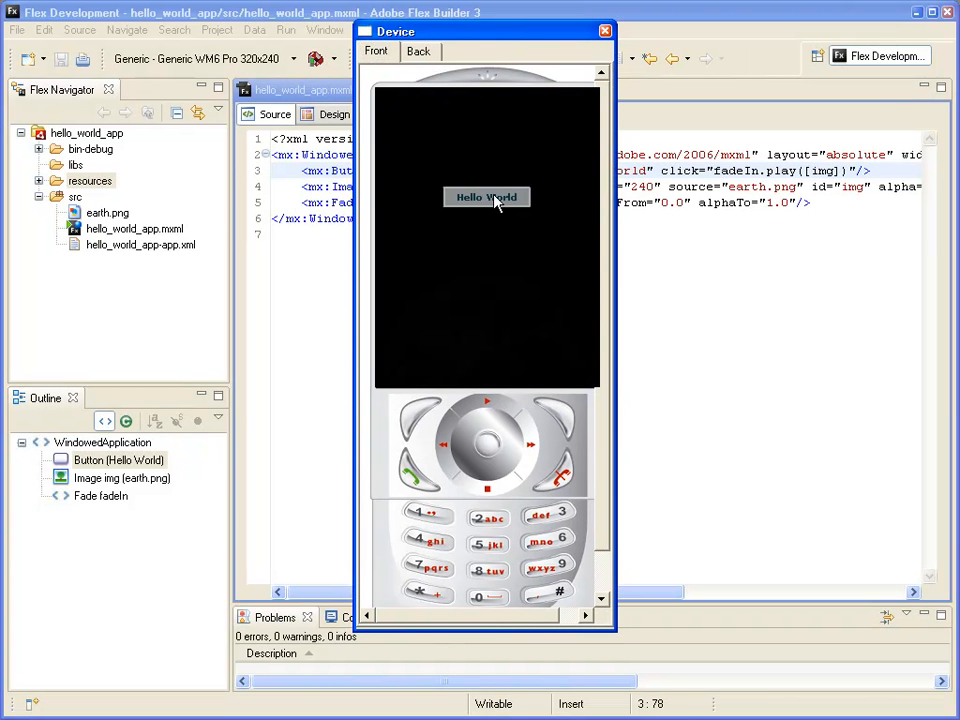
pyautogui.click(486, 198)
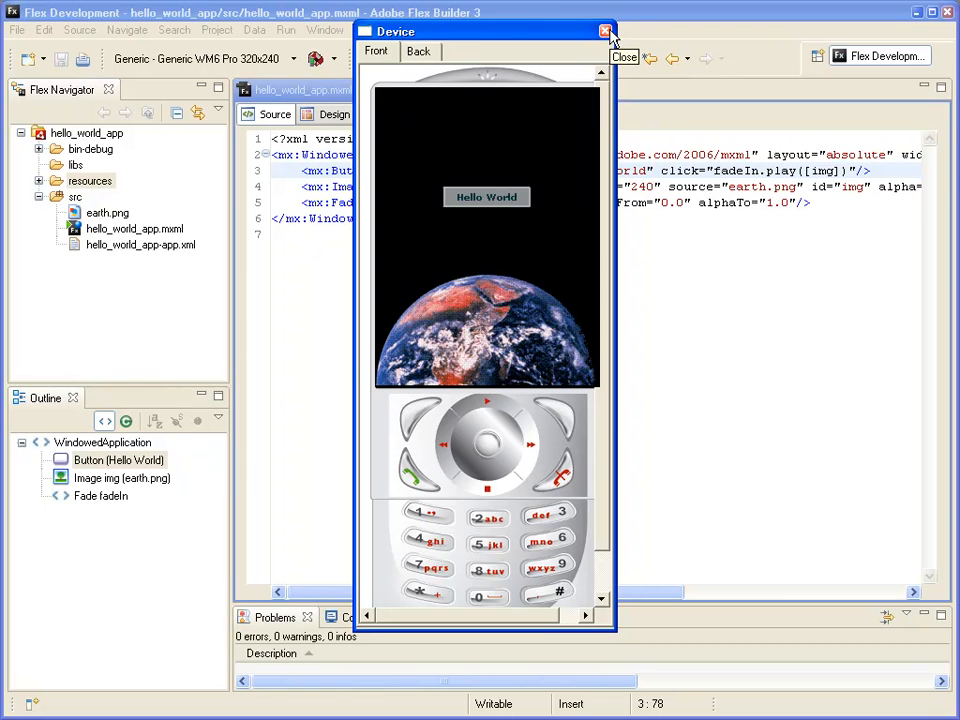
pyautogui.click(606, 32)
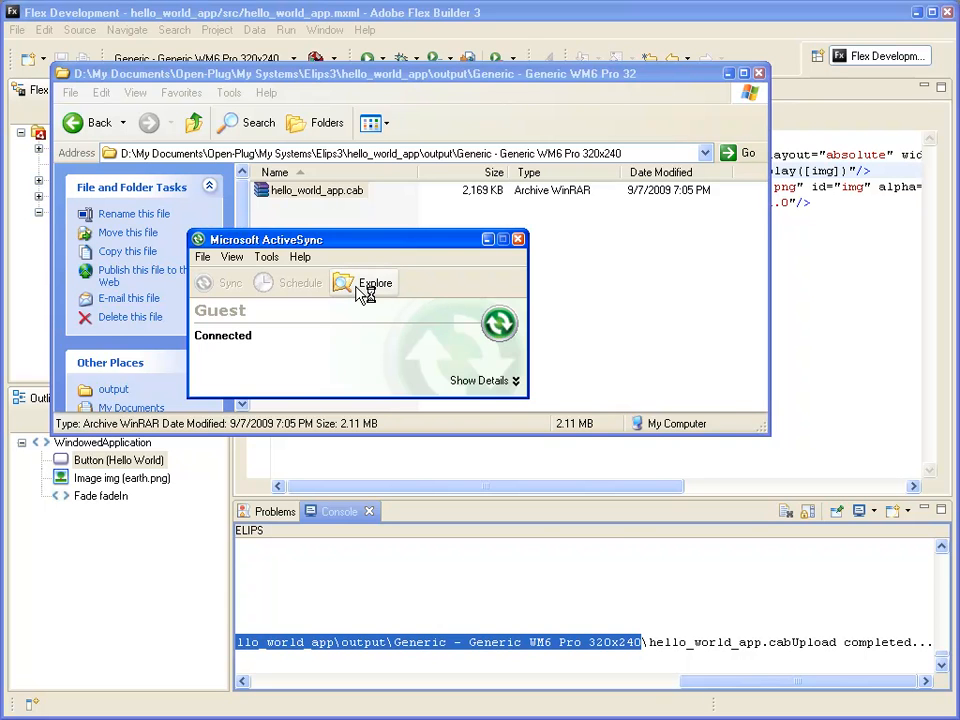
# Explore the device root folder, paste hello_world_app.cab there and select it.
pyautogui.click(374, 284)
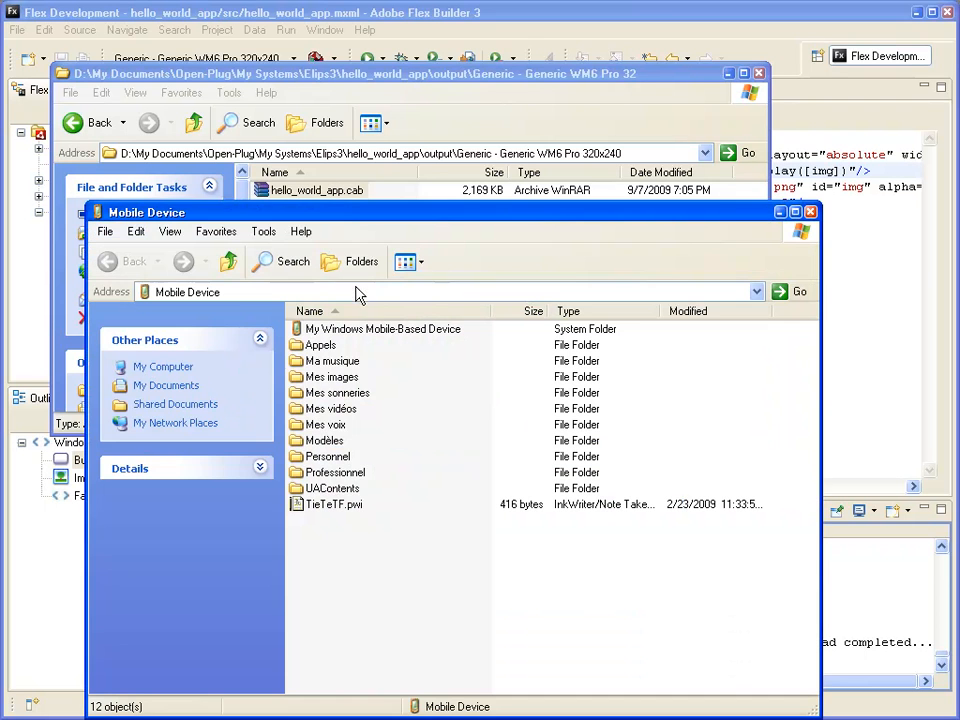
pyautogui.rightClick(316, 190)
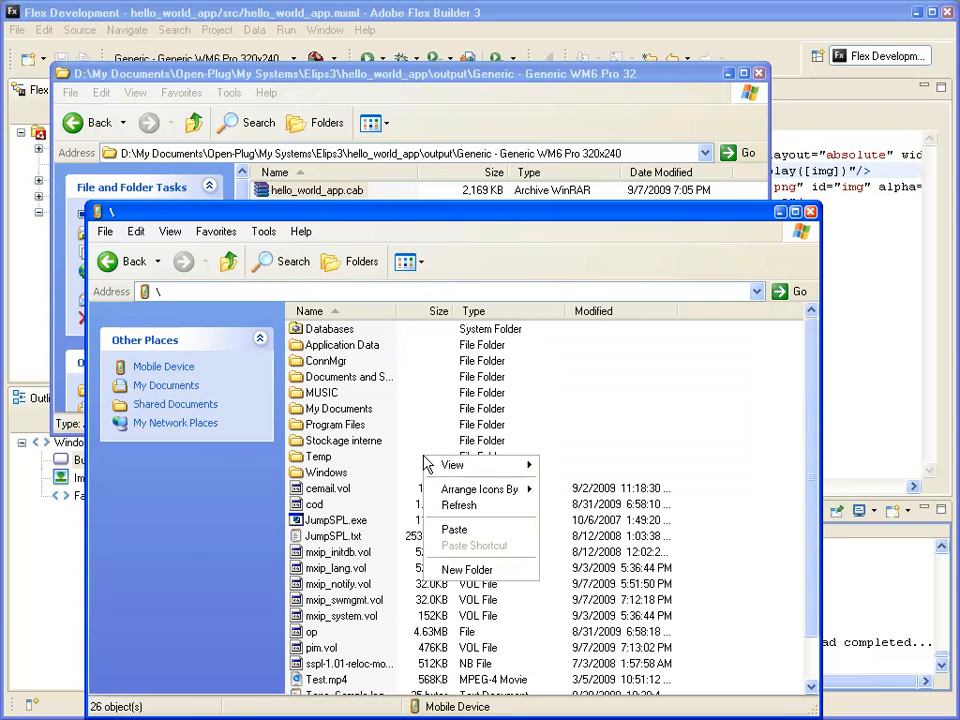
pyautogui.moveTo(468, 568)
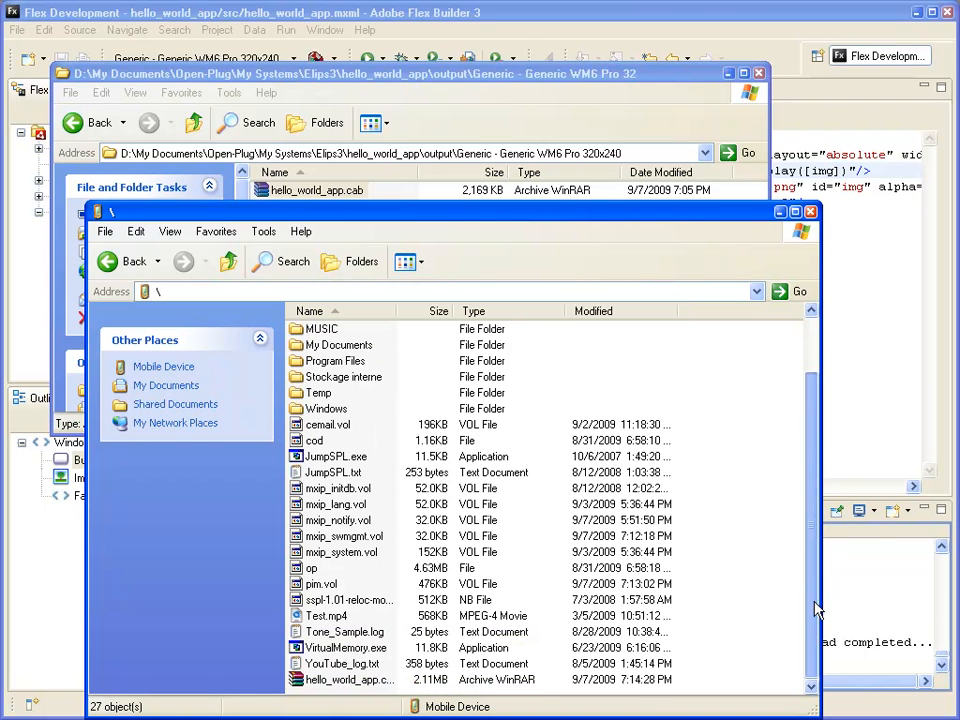
pyautogui.click(350, 680)
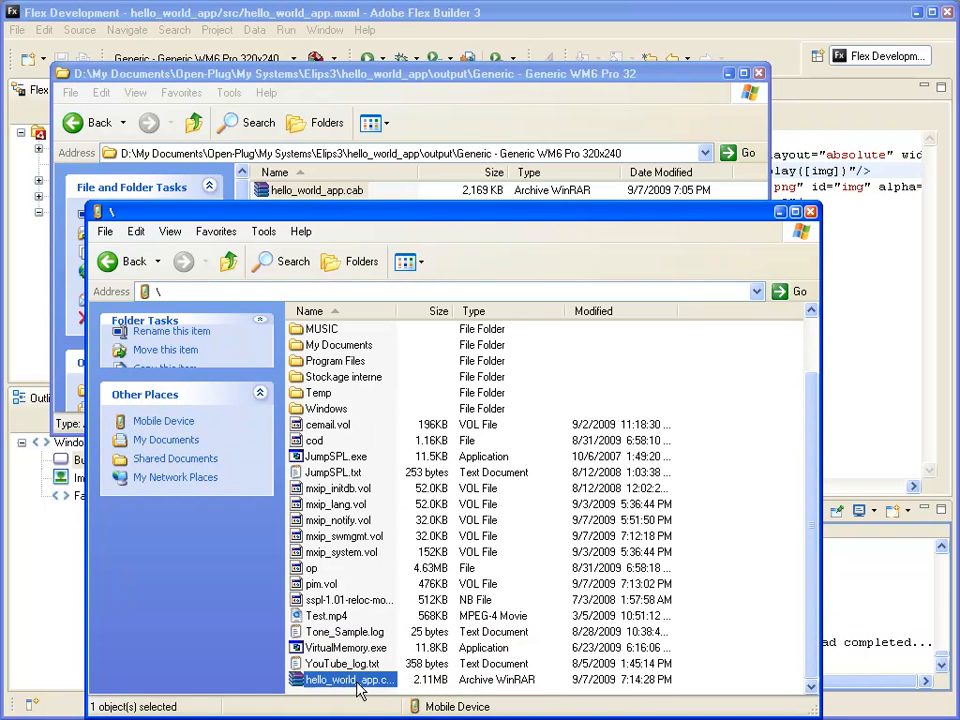